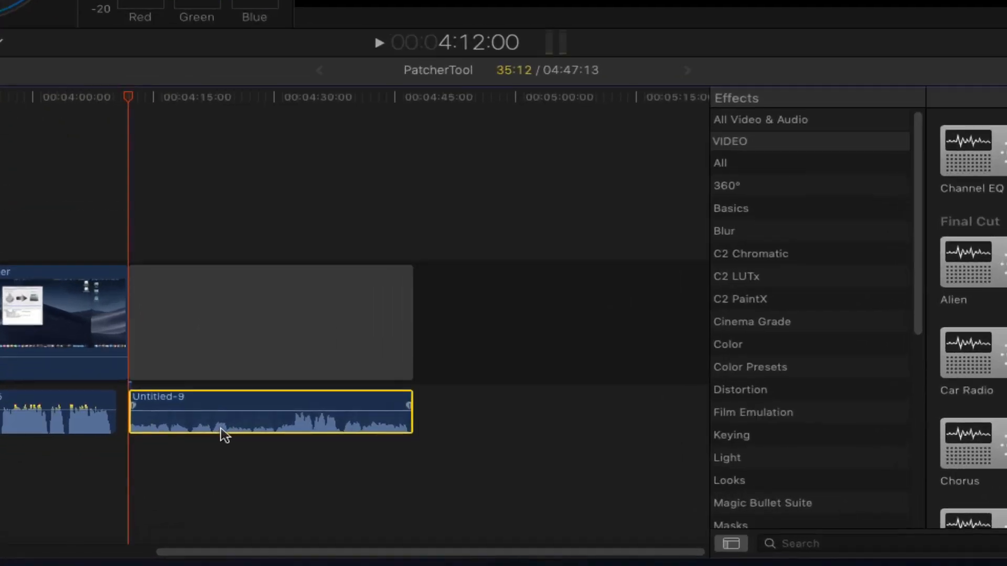
pyautogui.moveTo(287, 431)
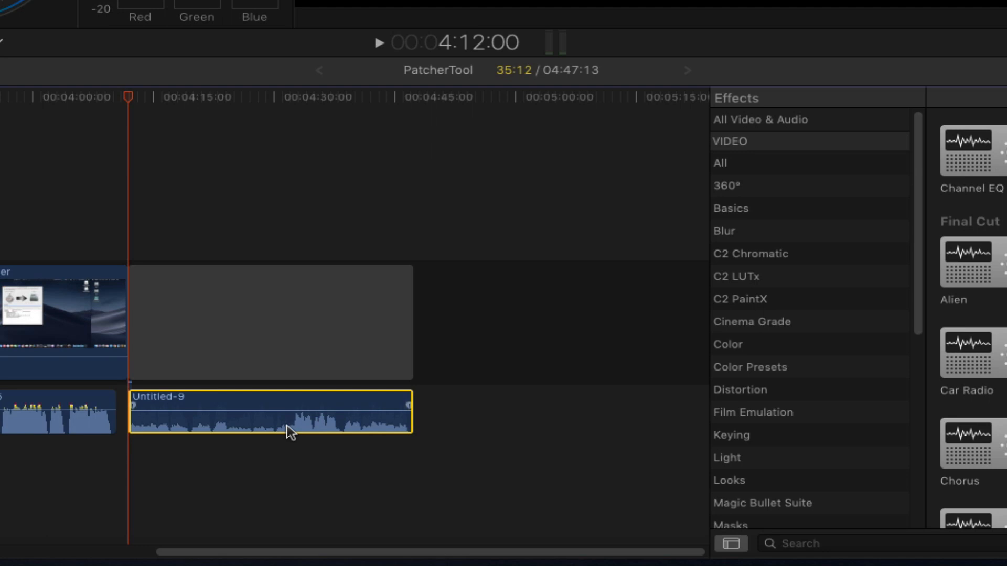
pyautogui.moveTo(302, 425)
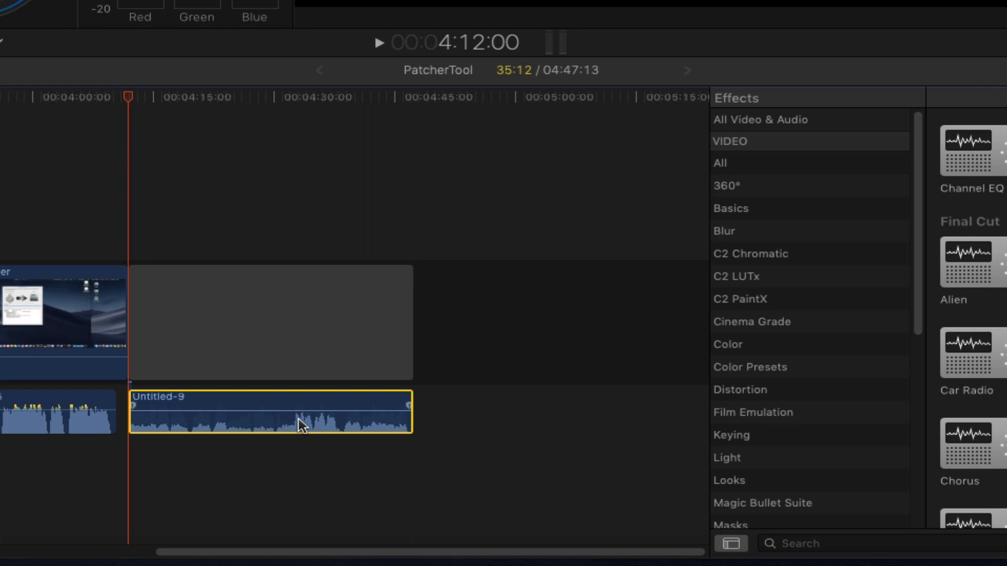
pyautogui.moveTo(339, 431)
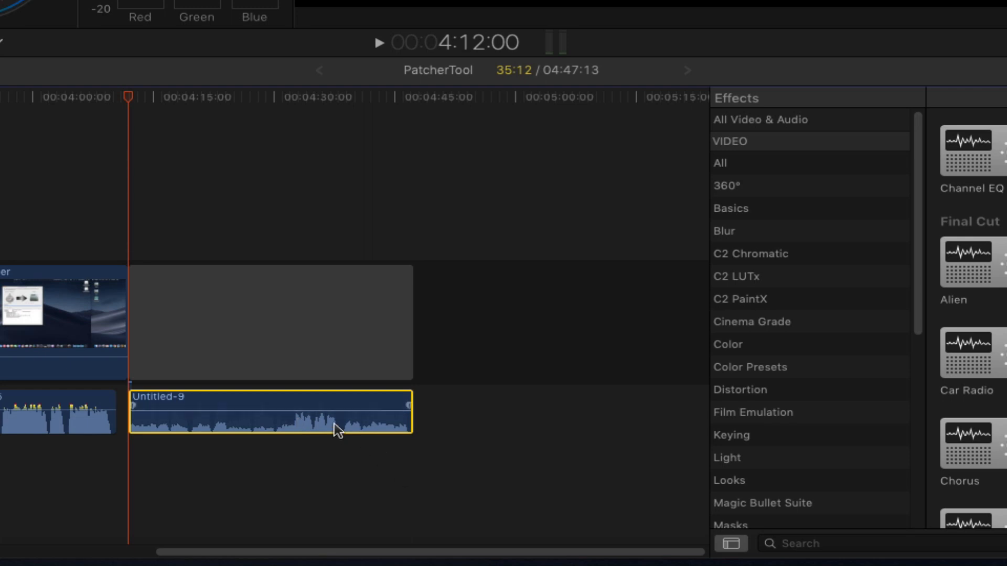
pyautogui.moveTo(308, 432)
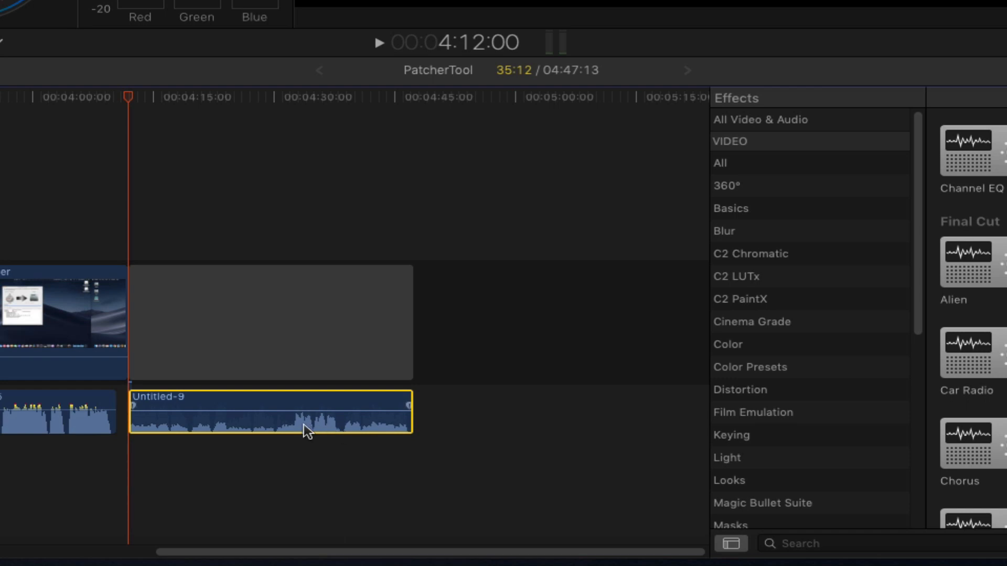
pyautogui.moveTo(393, 426)
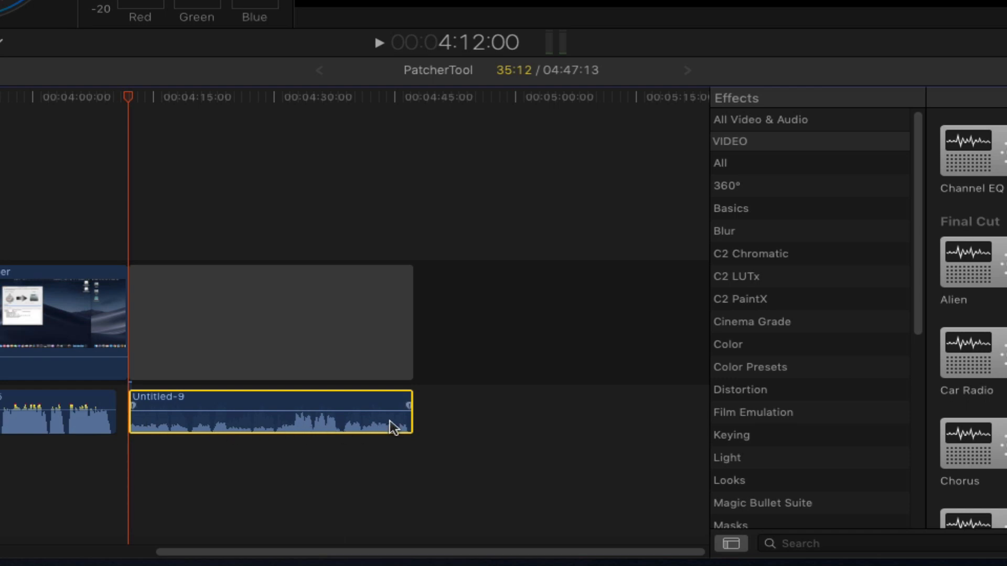
pyautogui.moveTo(398, 429)
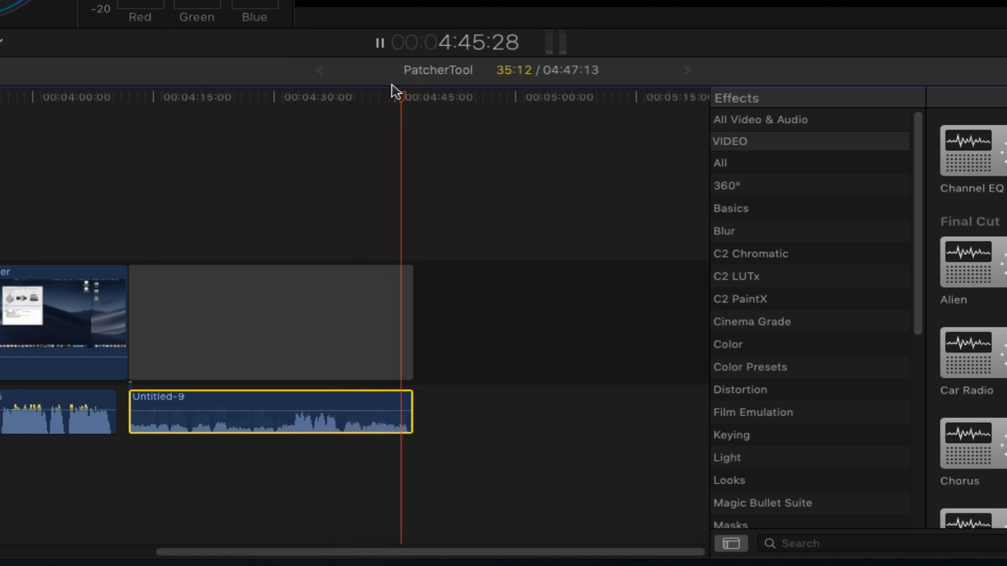
# Step: Stop playback and jump the playhead back to the start of Untitled-9 at 4:12:00
pyautogui.click(127, 102)
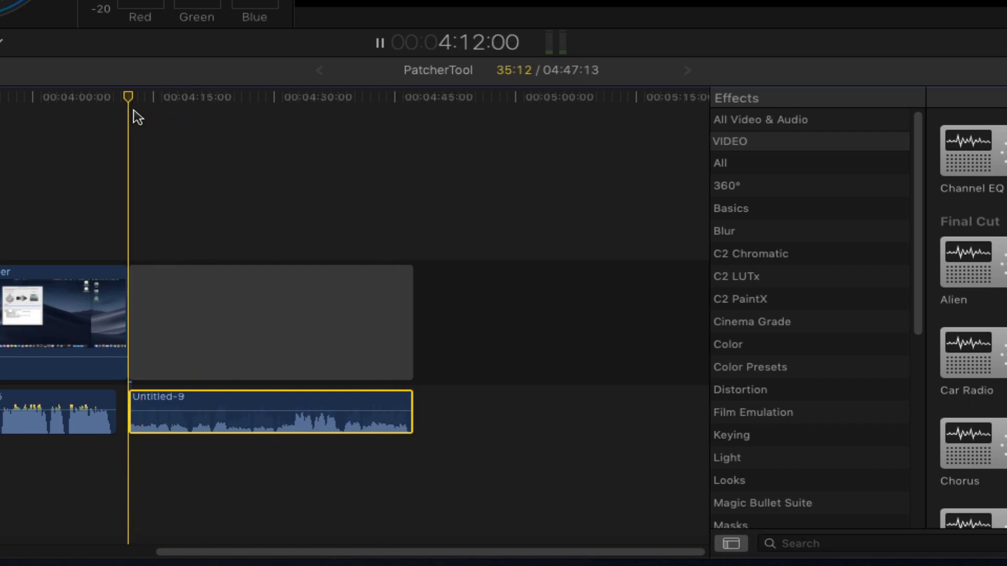
pyautogui.moveTo(135, 110)
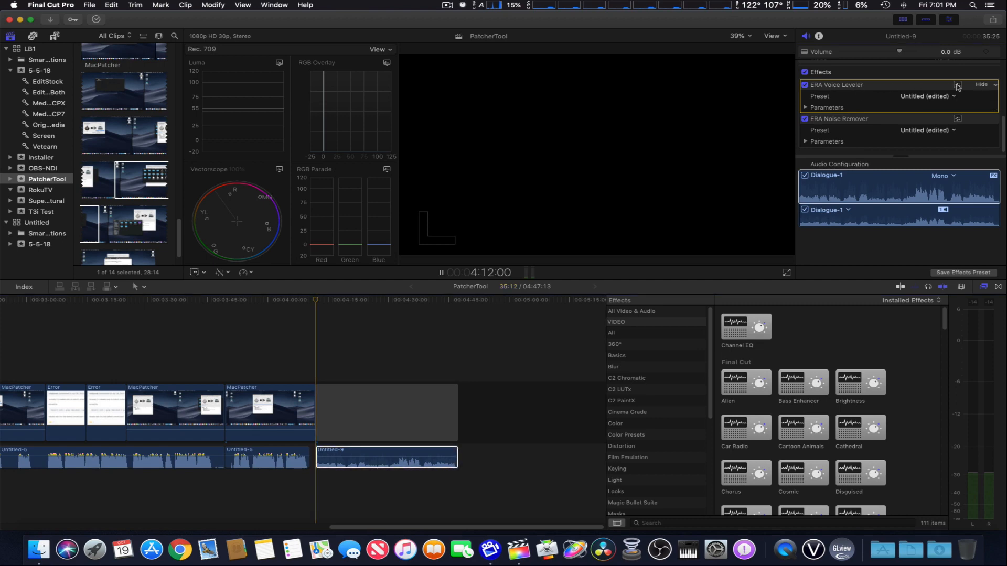
# Step: Show the ERA Voice Leveler plugin window for Untitled-9, processing at 66%
pyautogui.click(956, 84)
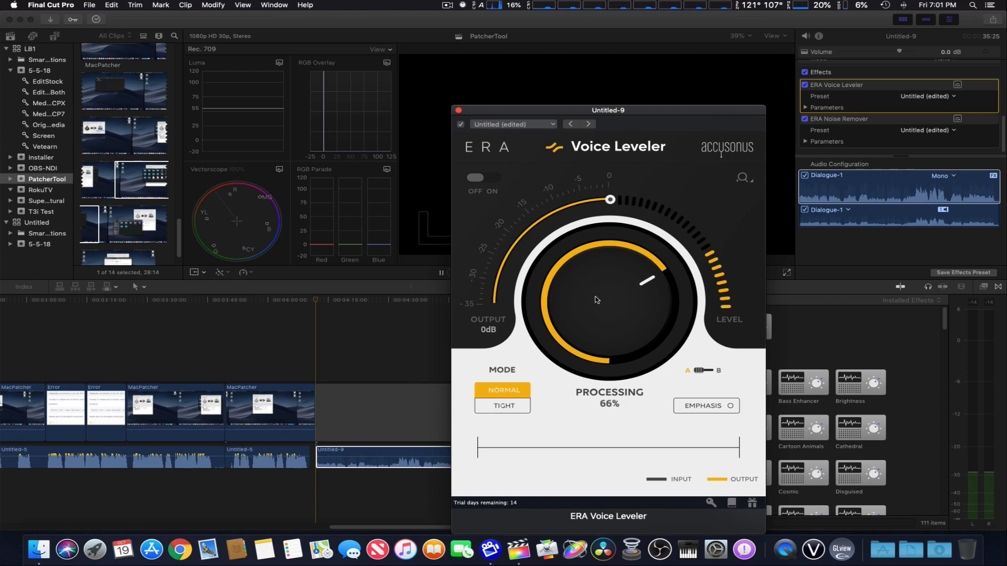
pyautogui.moveTo(616, 296)
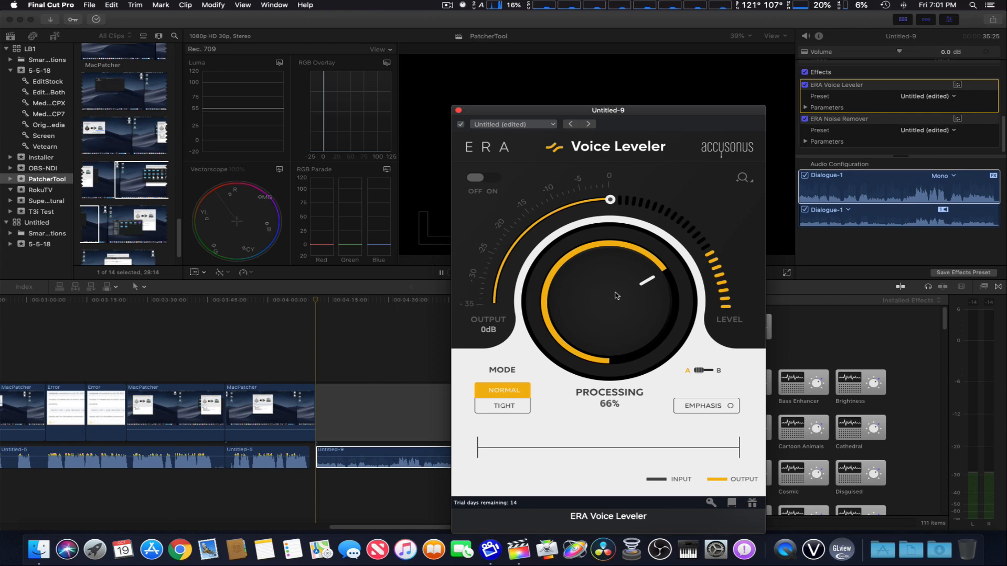
pyautogui.moveTo(498, 302)
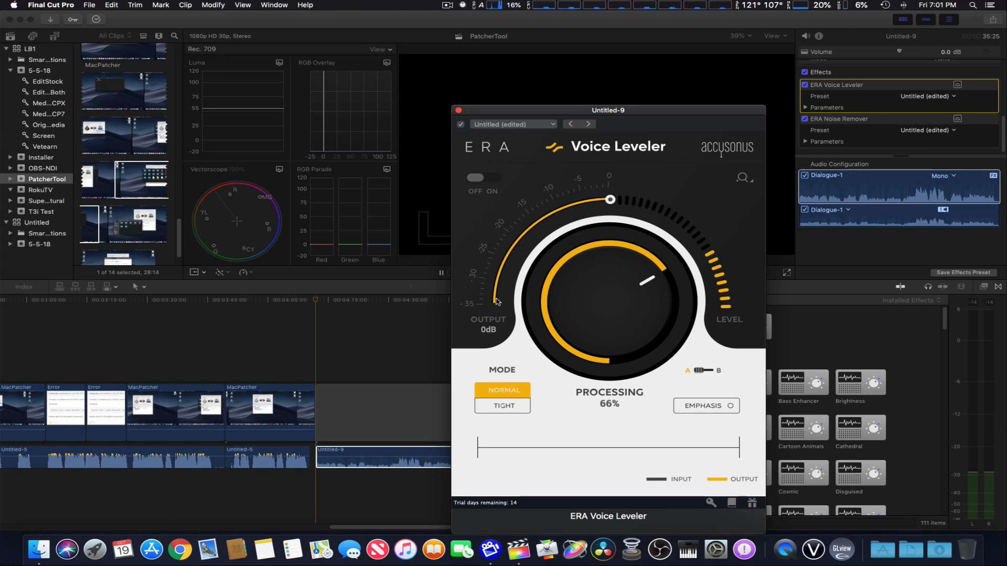
pyautogui.moveTo(540, 254)
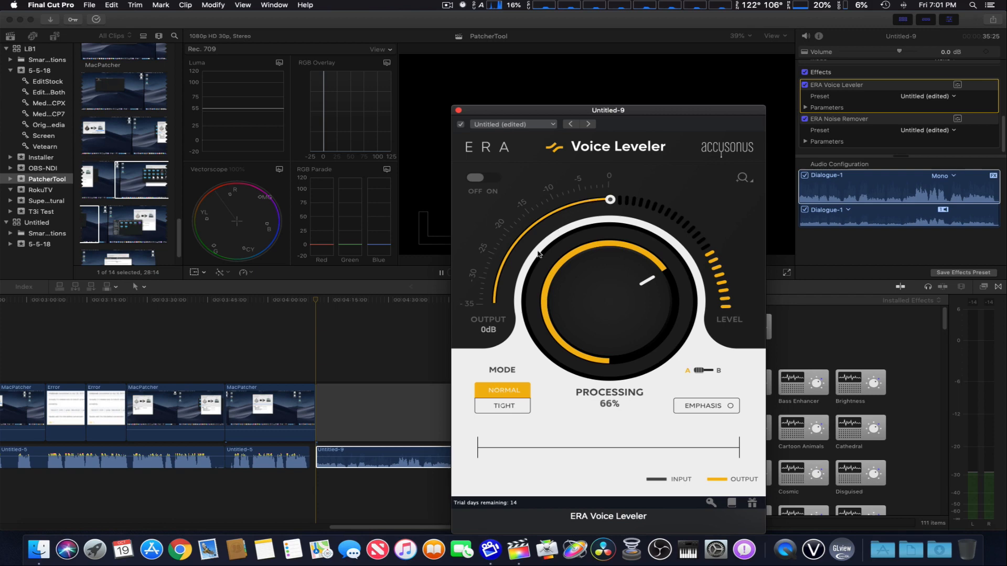
pyautogui.moveTo(485, 332)
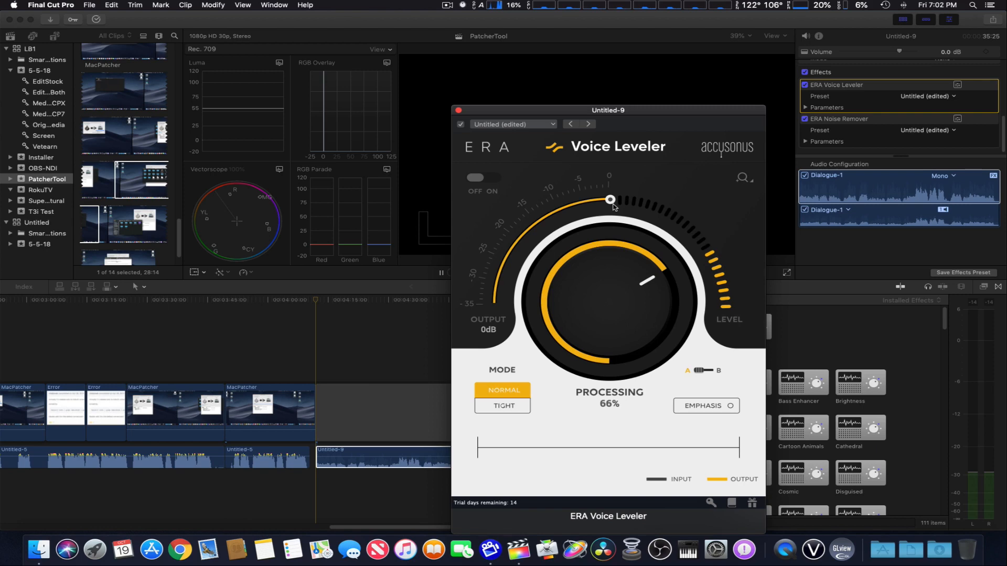
pyautogui.moveTo(485, 316)
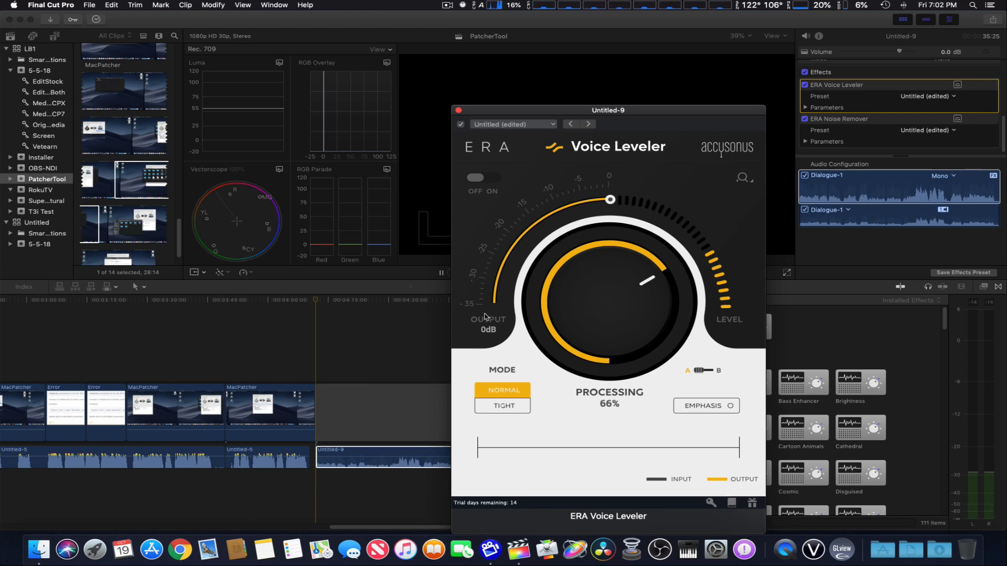
pyautogui.moveTo(518, 319)
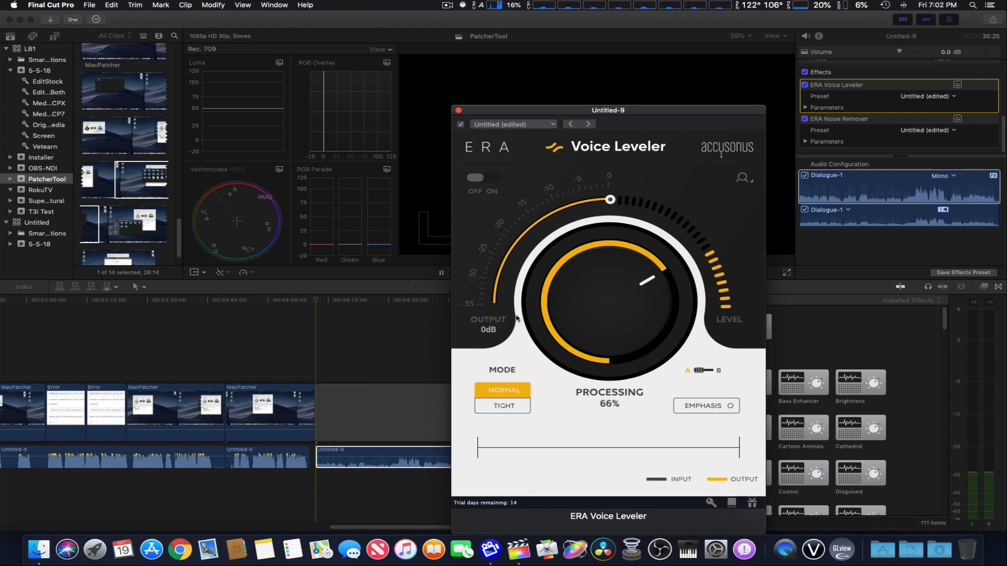
pyautogui.moveTo(493, 311)
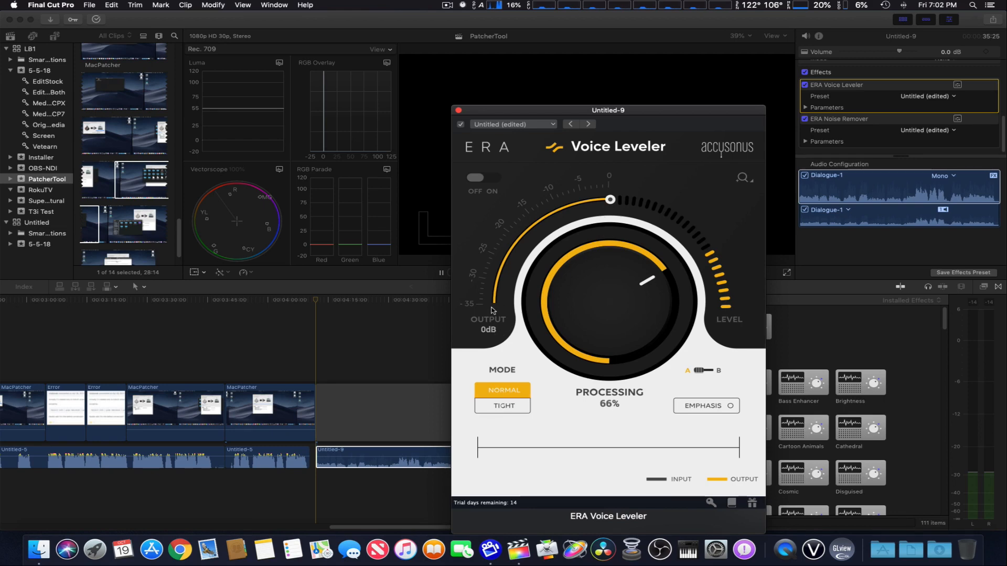
pyautogui.moveTo(540, 404)
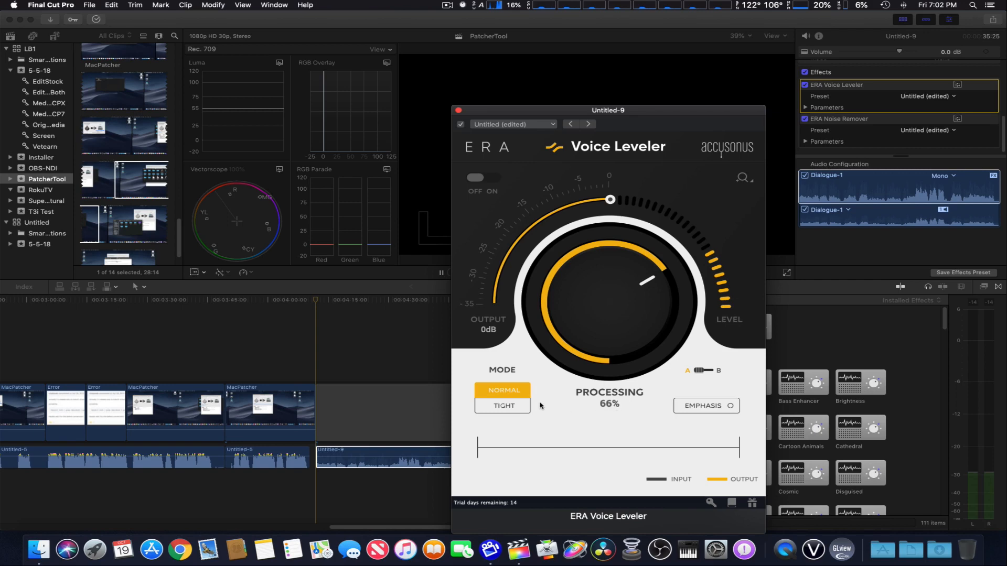
pyautogui.moveTo(514, 395)
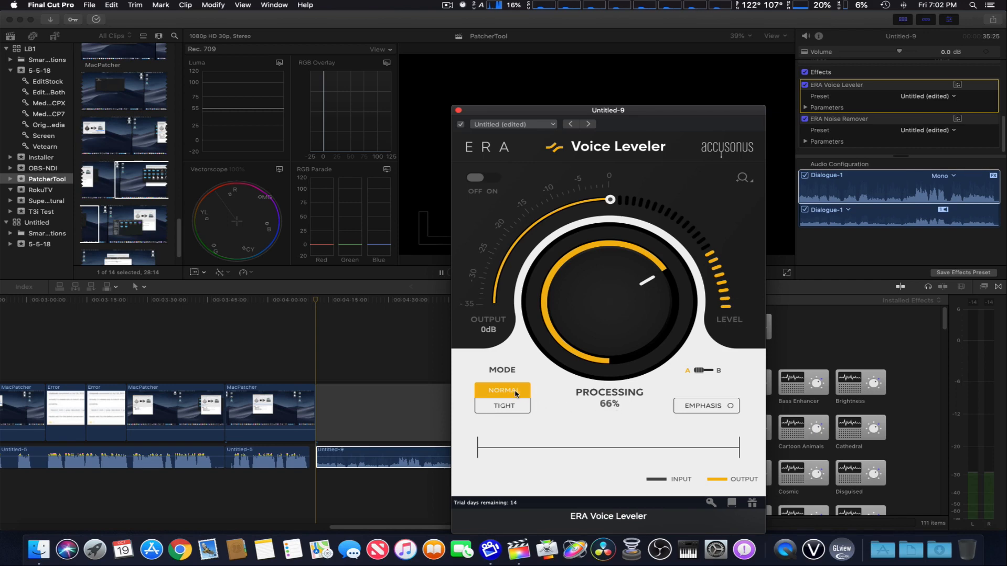
pyautogui.moveTo(510, 404)
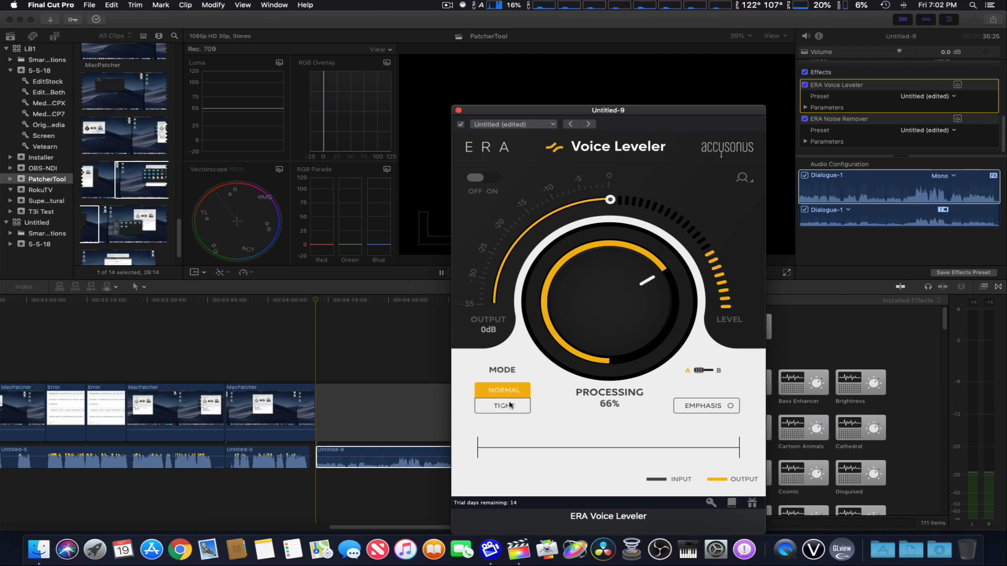
pyautogui.click(502, 406)
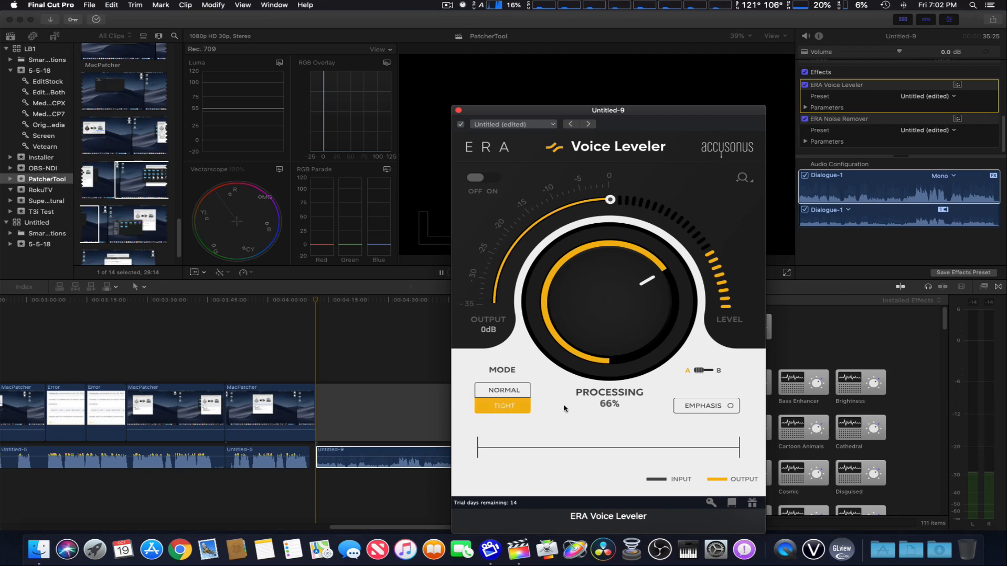
pyautogui.moveTo(556, 411)
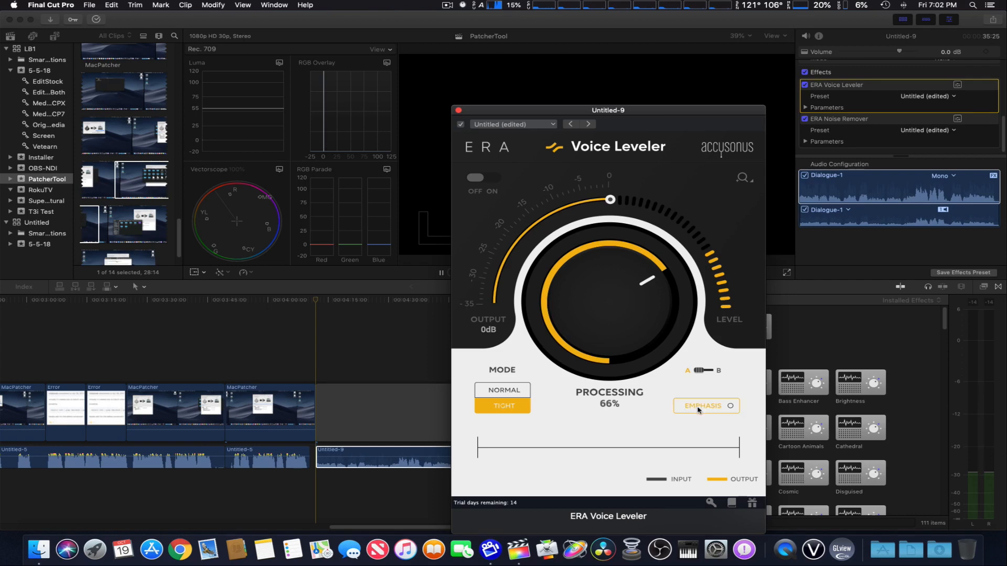
pyautogui.click(705, 406)
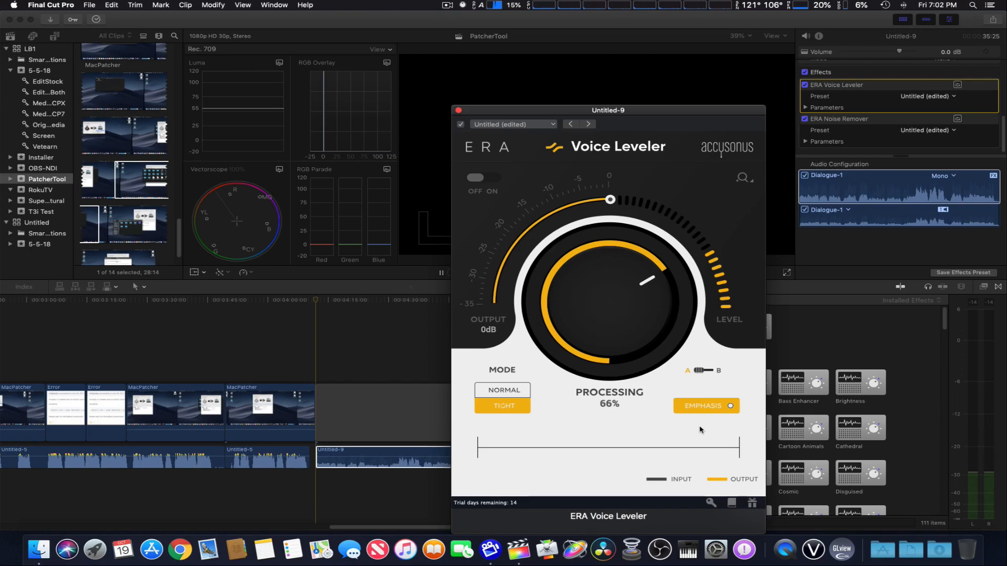
pyautogui.click(705, 404)
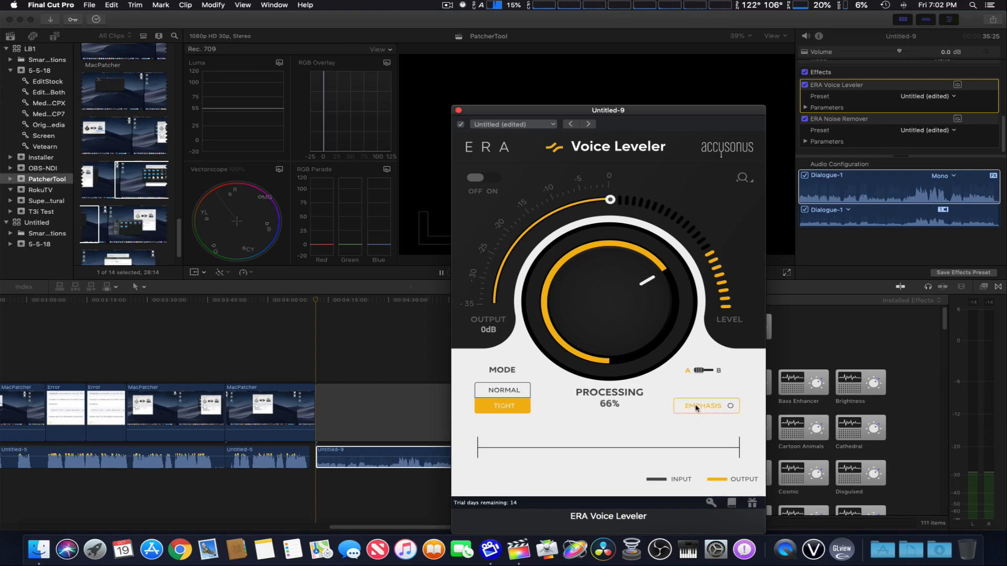
pyautogui.click(502, 390)
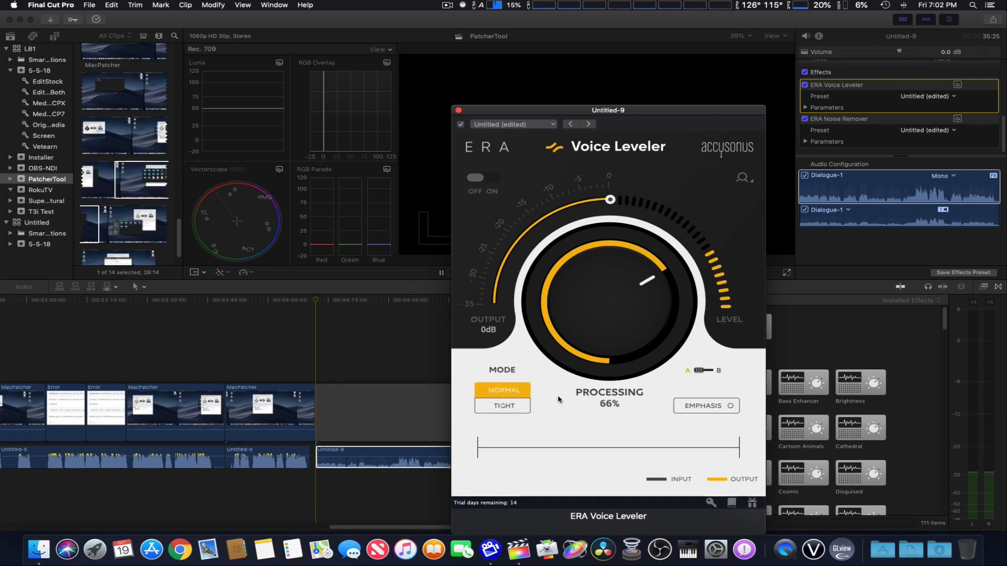
pyautogui.moveTo(556, 407)
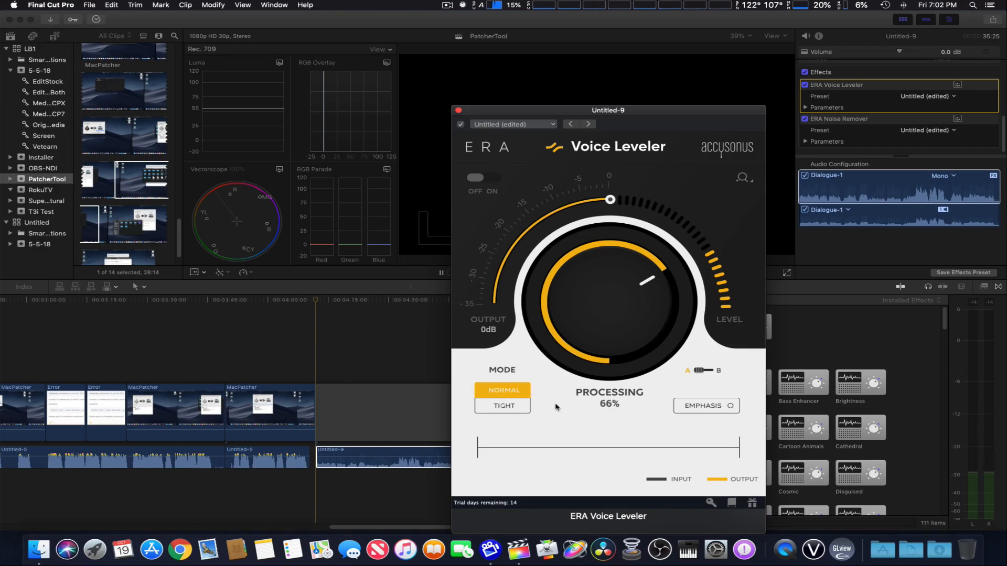
pyautogui.moveTo(697, 375)
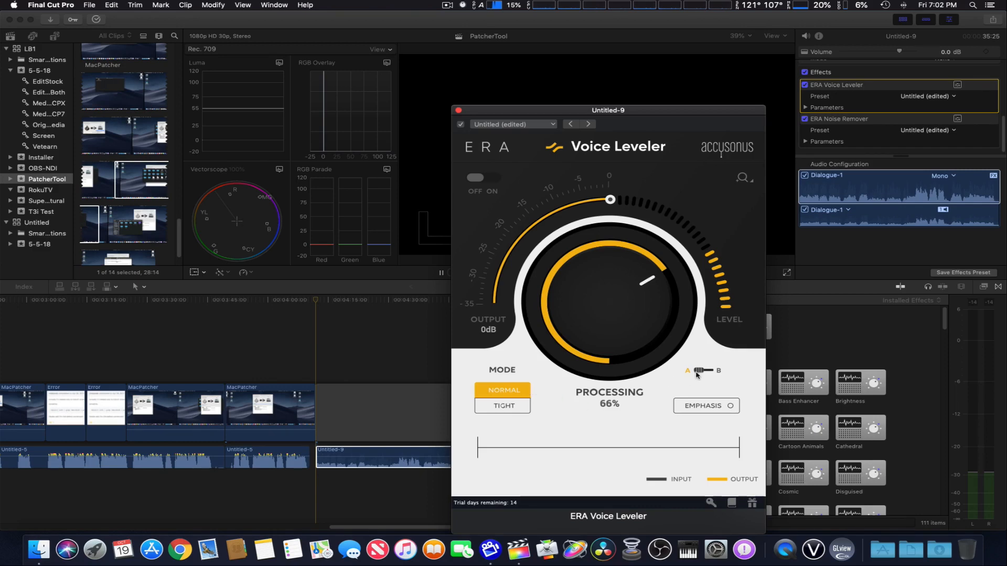
pyautogui.moveTo(700, 379)
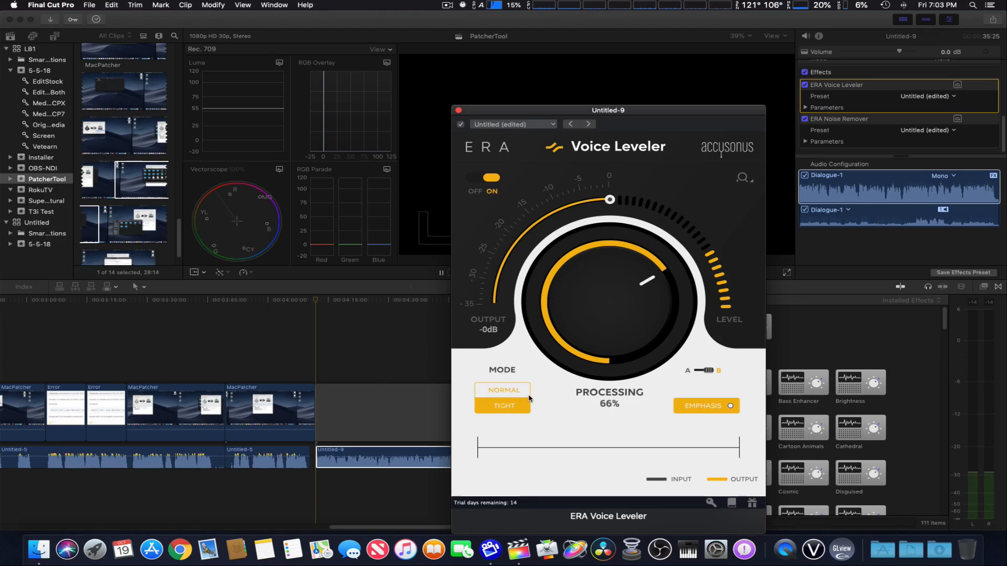
pyautogui.click(502, 390)
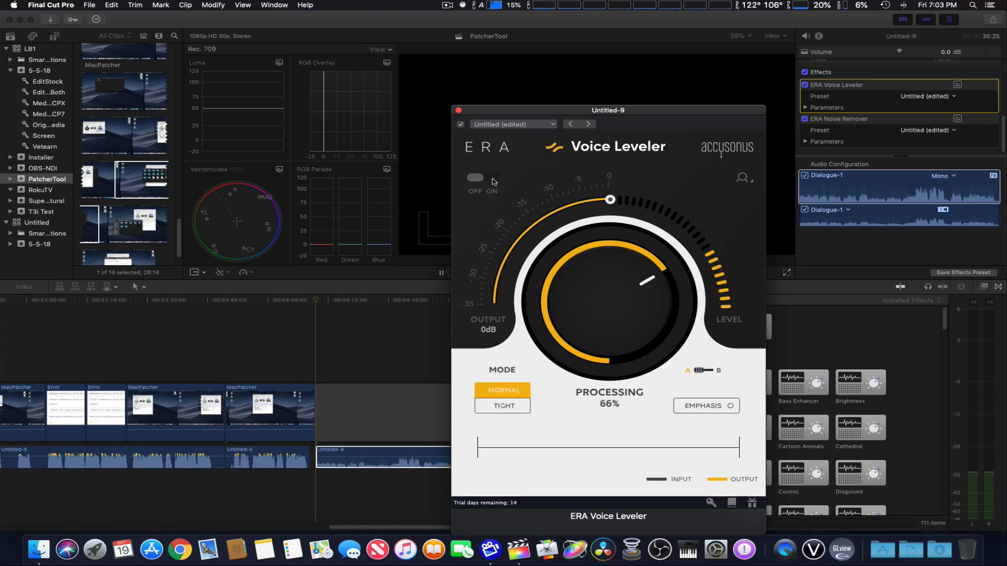
# Step: Switch the ERA Voice Leveler processing back on, setting A in Normal mode with Emphasis off
pyautogui.click(483, 178)
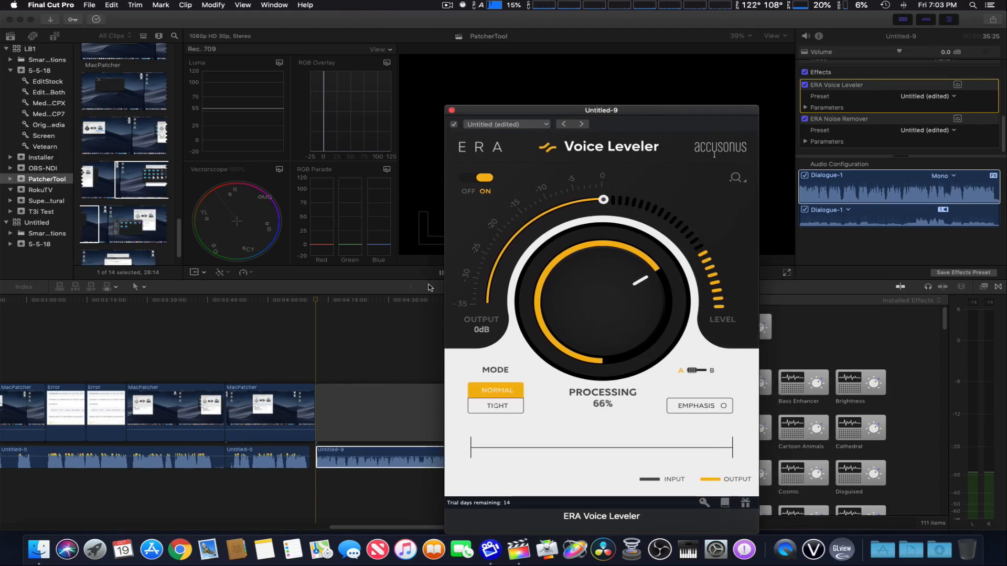
pyautogui.moveTo(316, 302)
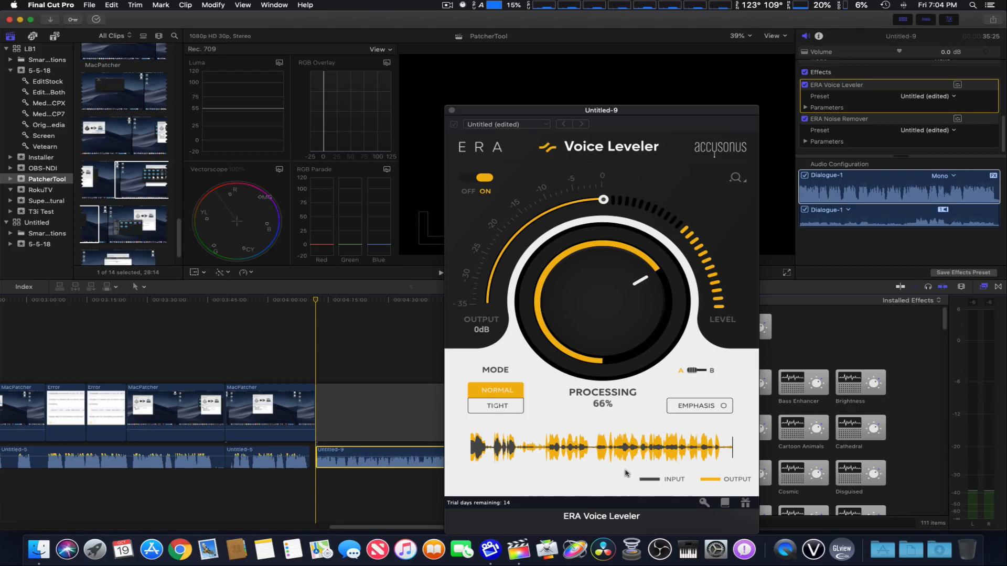
pyautogui.moveTo(617, 460)
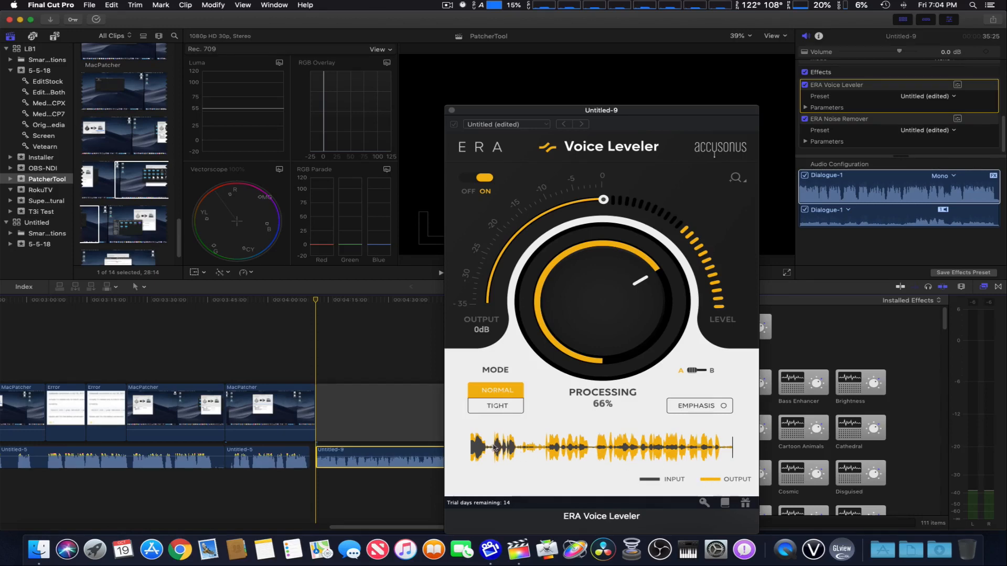
pyautogui.moveTo(596, 443)
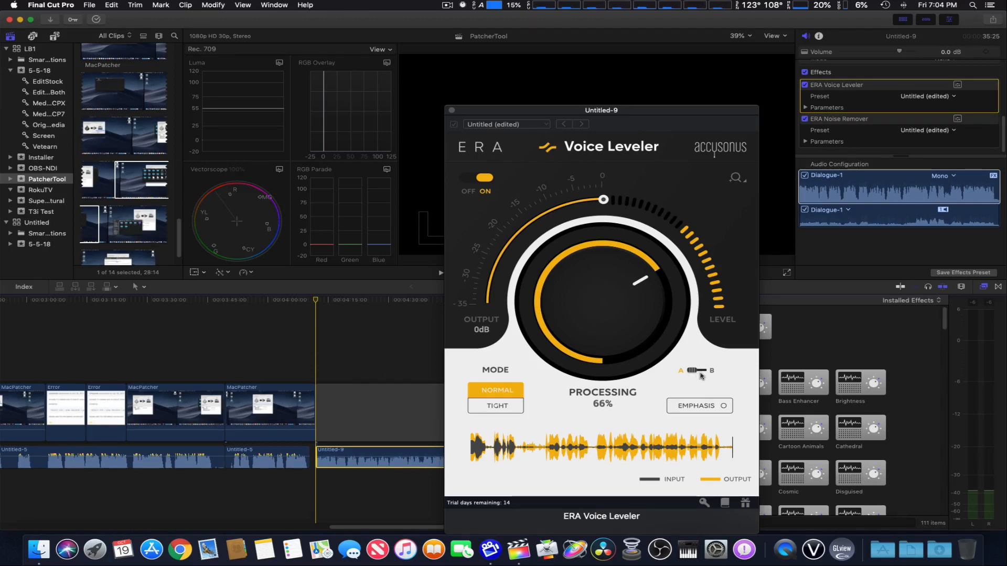
pyautogui.moveTo(556, 409)
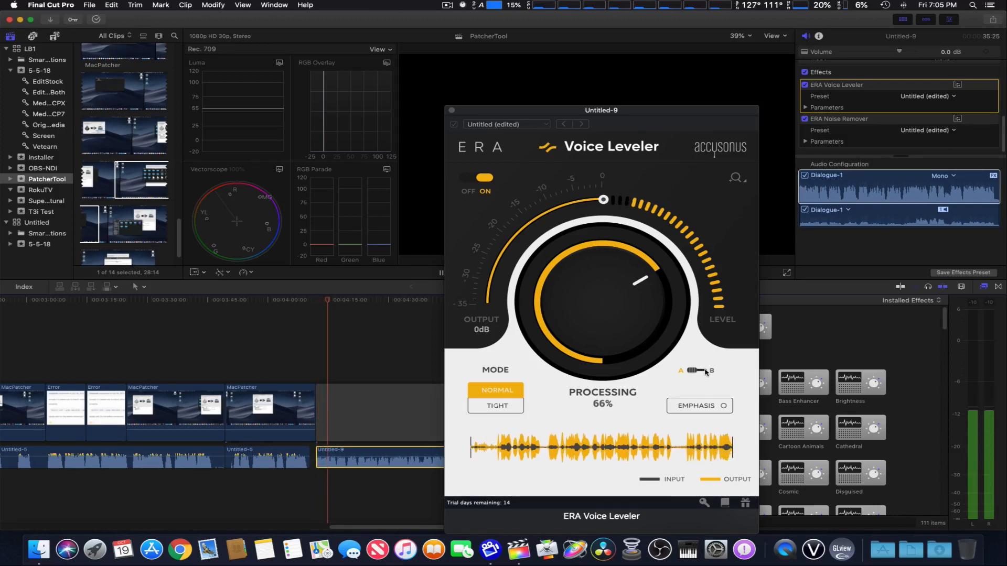
# Step: Flip the Voice Leveler between setting A (Normal) and setting B (Tight, Emphasis) during playback
pyautogui.click(496, 405)
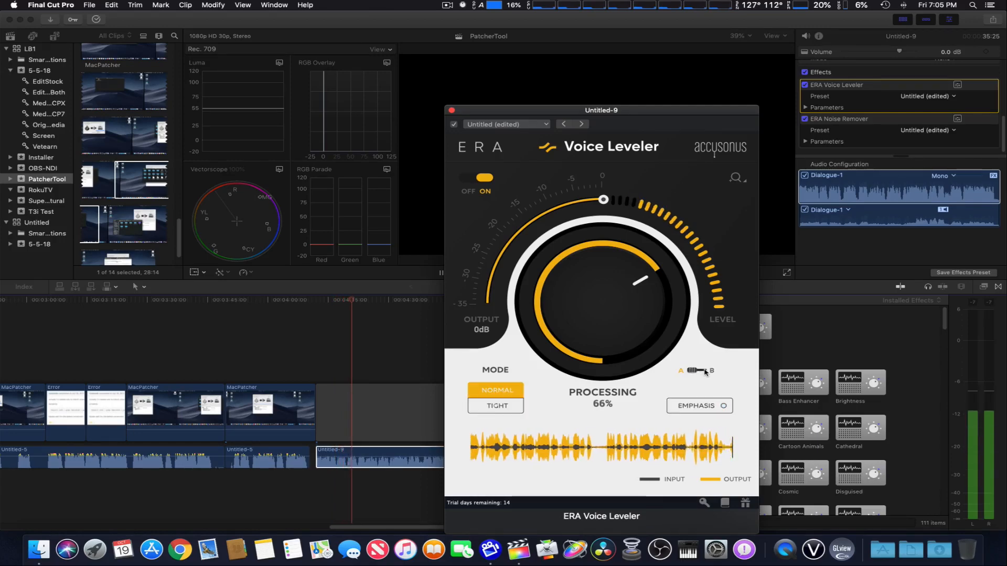
pyautogui.click(495, 404)
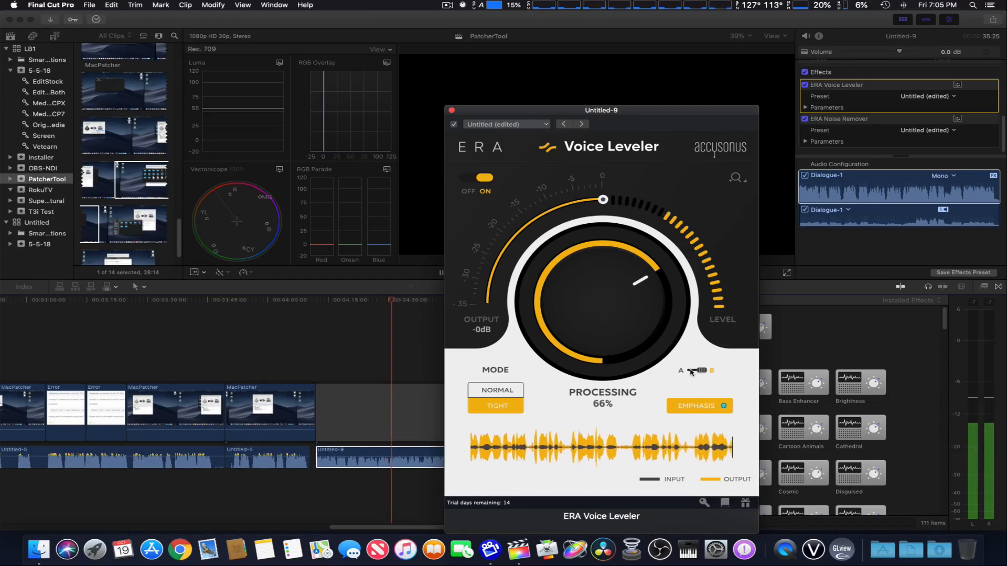
pyautogui.click(495, 390)
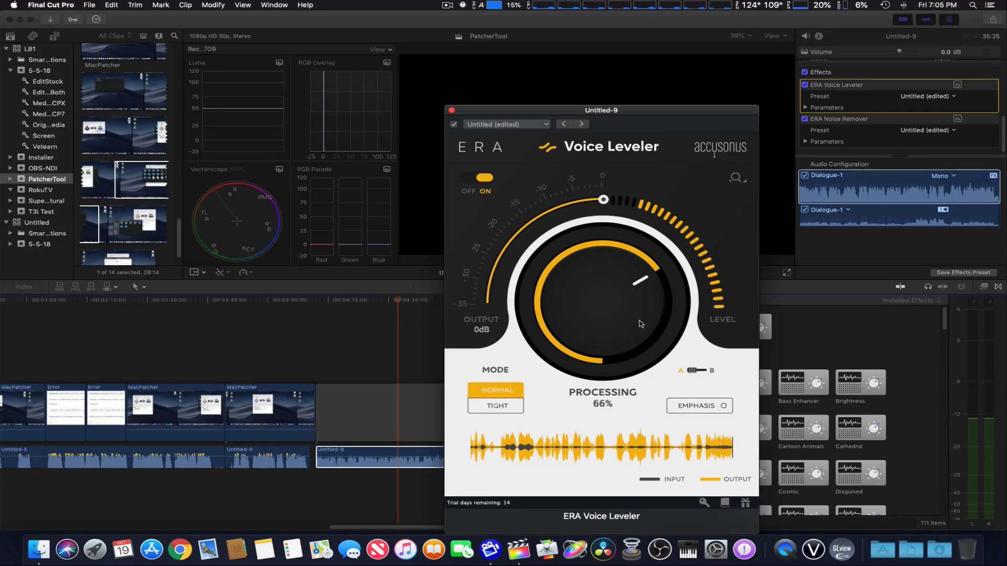
pyautogui.moveTo(630, 338)
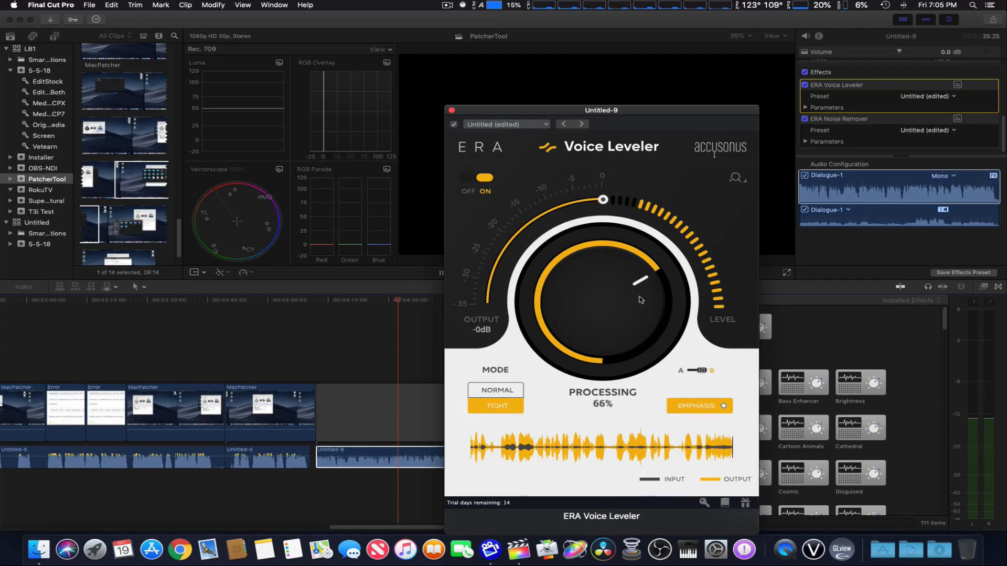
# Step: Close the Voice Leveler window and show the ERA Noise Remover window at 45% processing
pyautogui.click(495, 390)
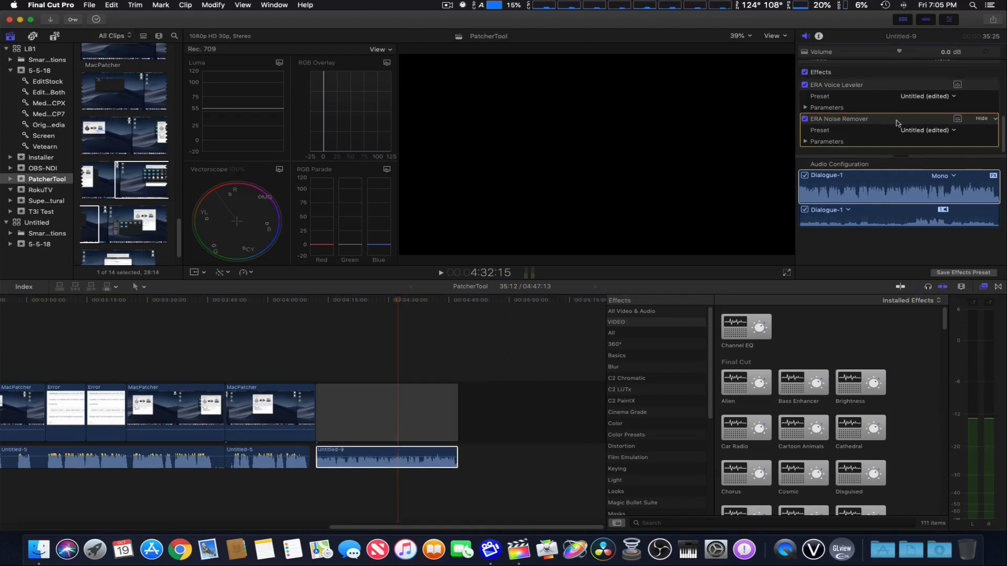
pyautogui.click(957, 120)
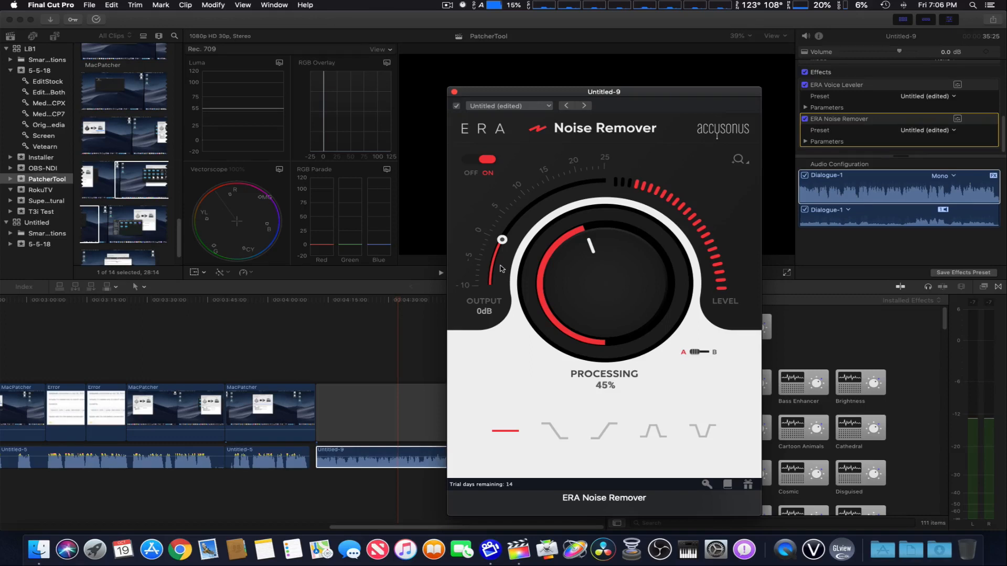
pyautogui.moveTo(657, 105)
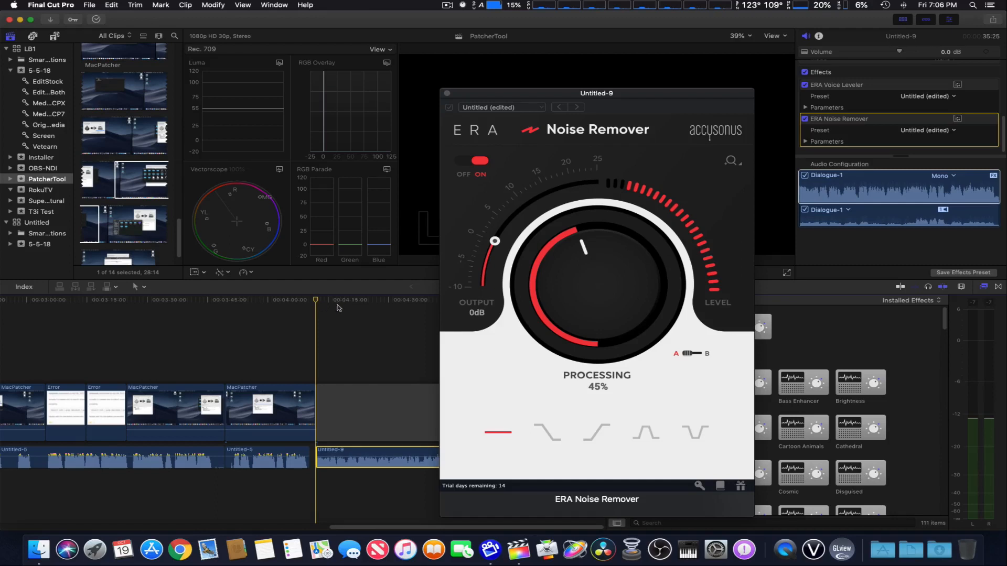
# Step: Turn the ERA Noise Remover off for Untitled-9, with comparison setting B active
pyautogui.click(469, 160)
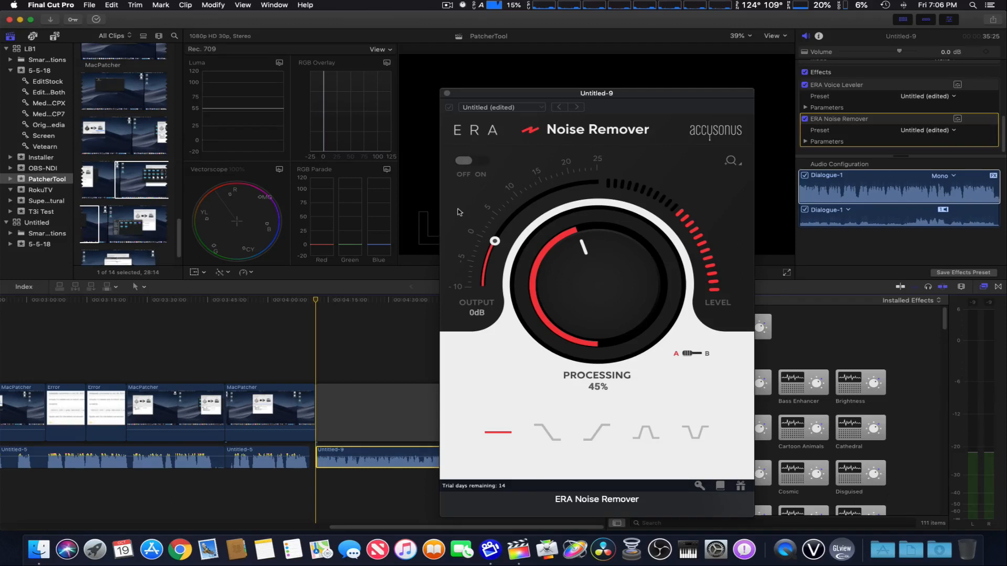
pyautogui.moveTo(463, 210)
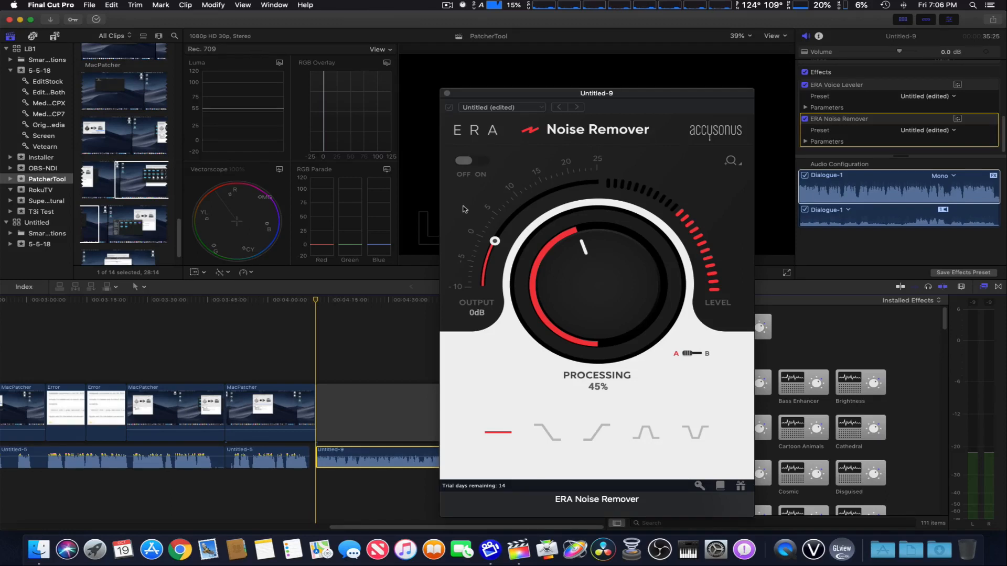
pyautogui.moveTo(469, 171)
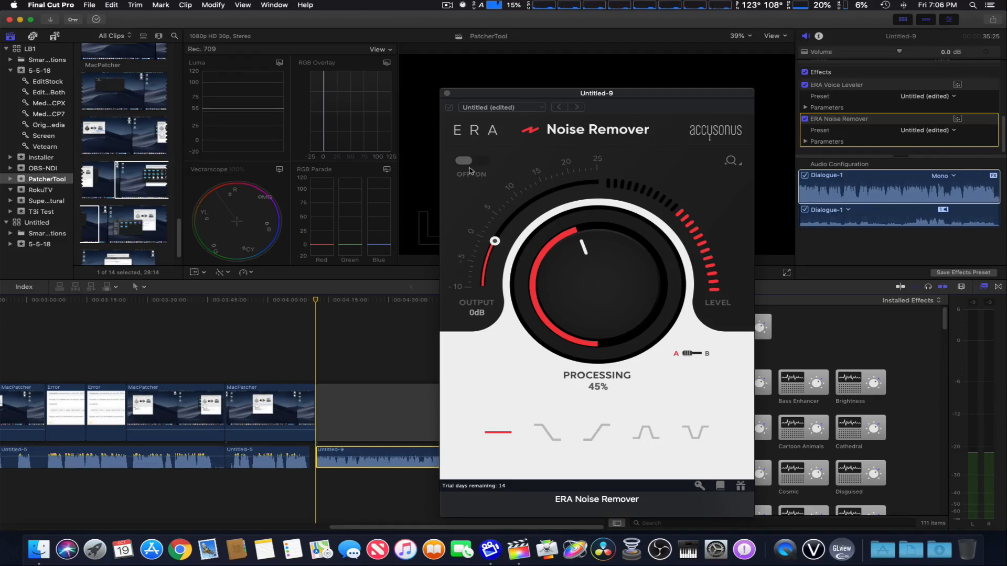
# Step: Toggle the Noise Remover off and on repeatedly during playback, finishing with it on at 45%
pyautogui.click(471, 160)
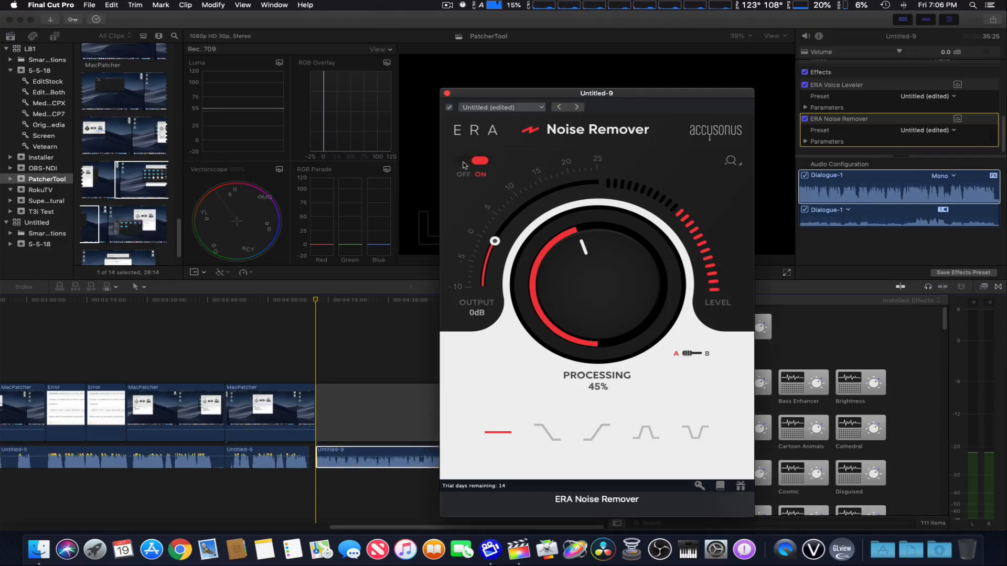
pyautogui.click(472, 160)
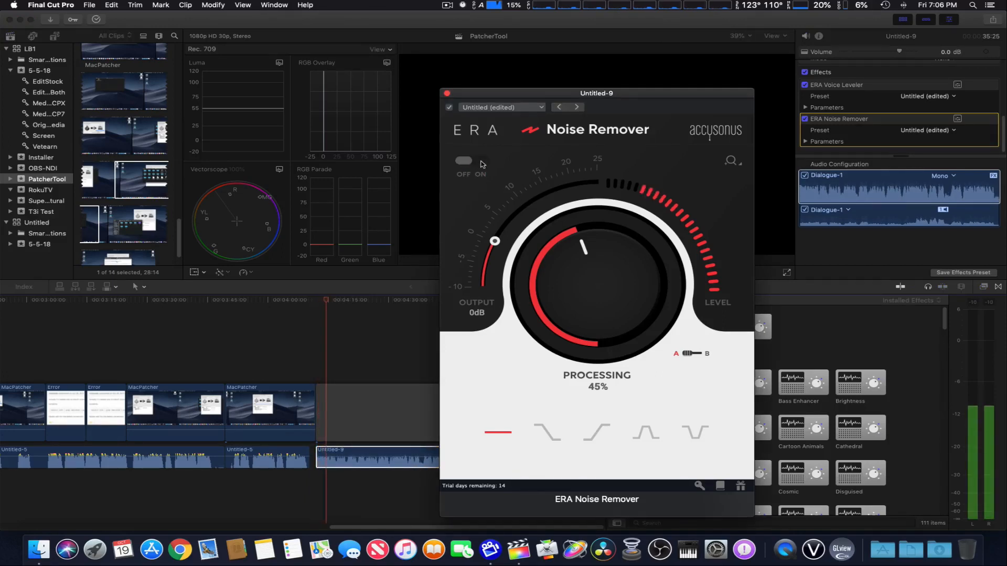
pyautogui.click(472, 160)
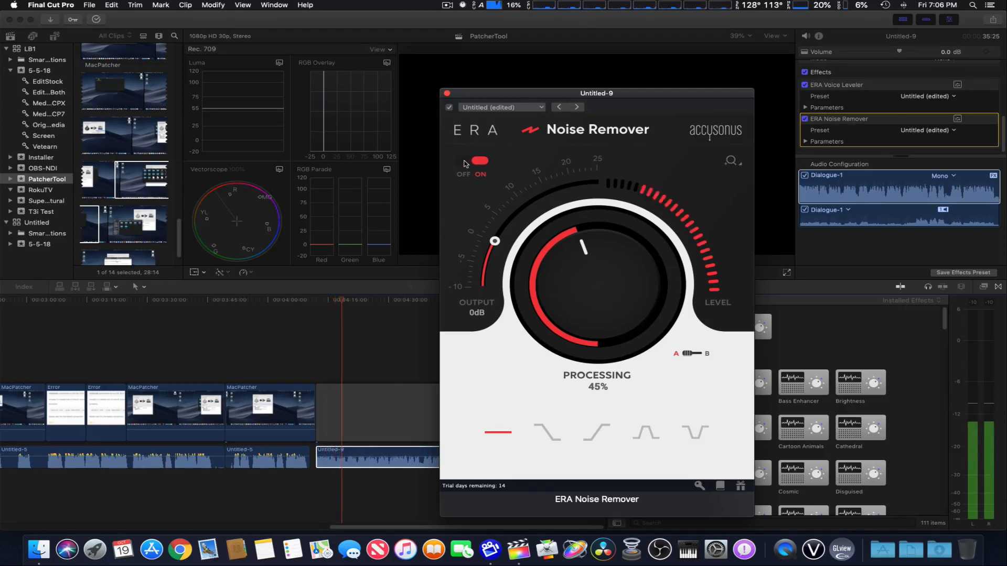
pyautogui.click(473, 160)
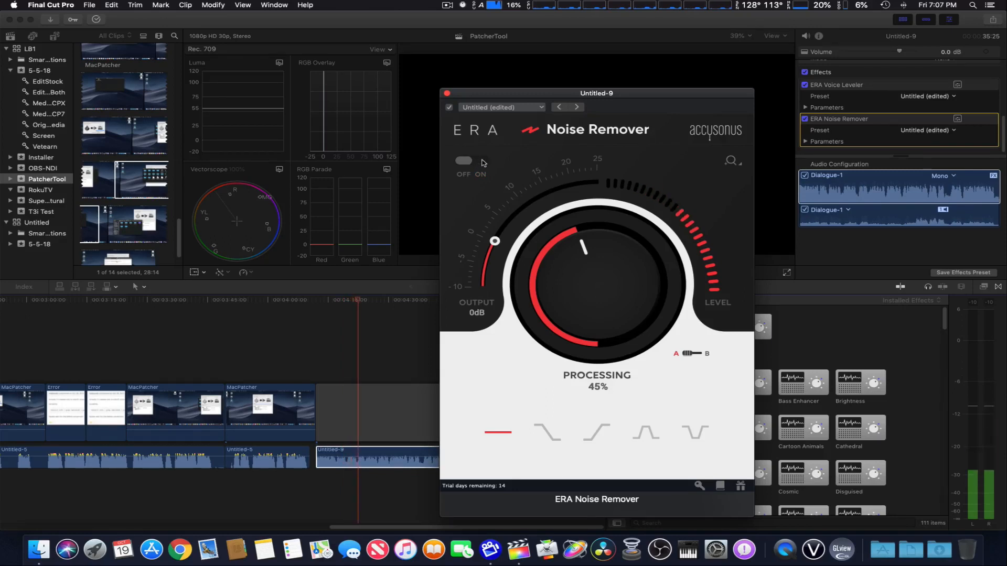
pyautogui.click(471, 160)
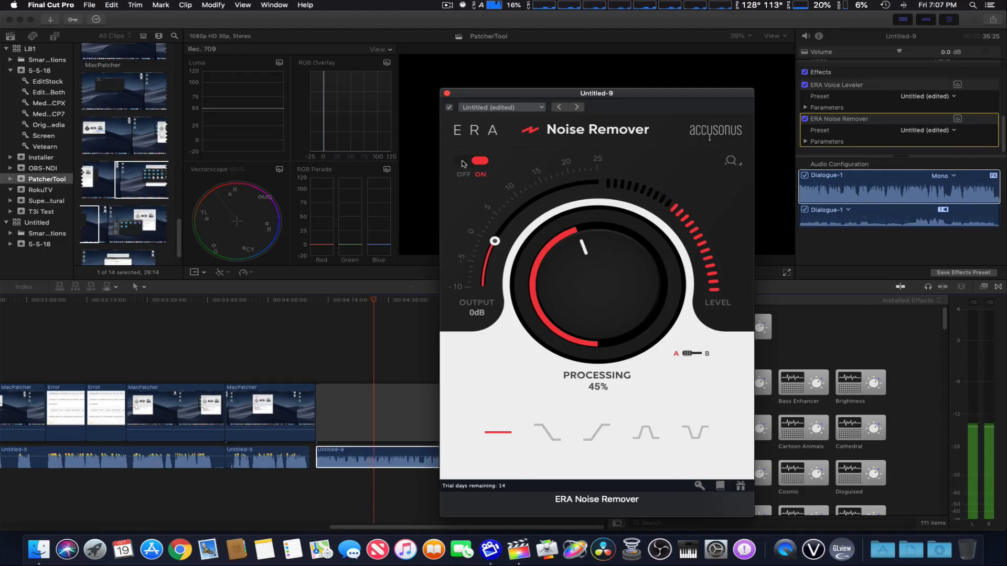
pyautogui.click(473, 161)
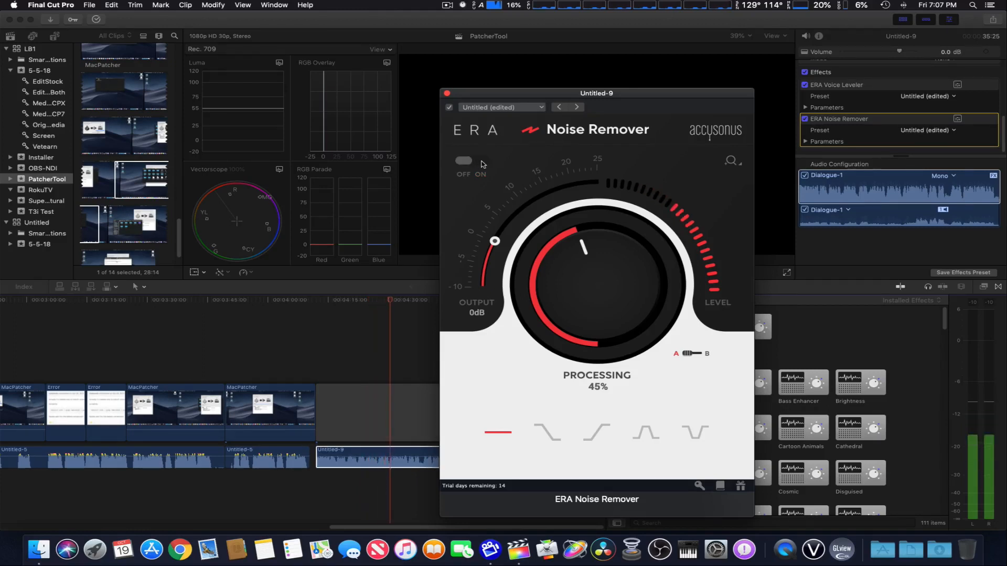
pyautogui.click(471, 160)
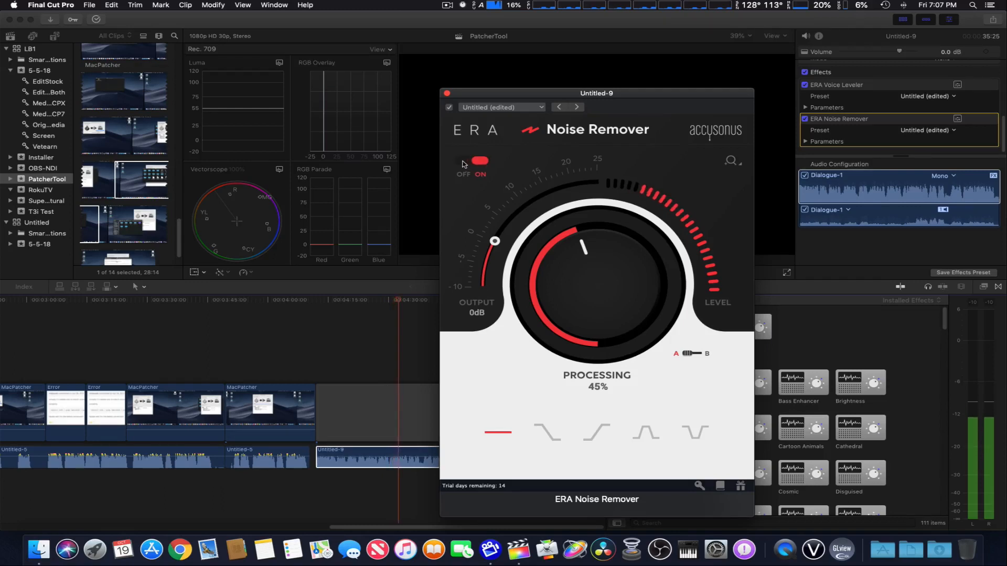
pyautogui.click(464, 160)
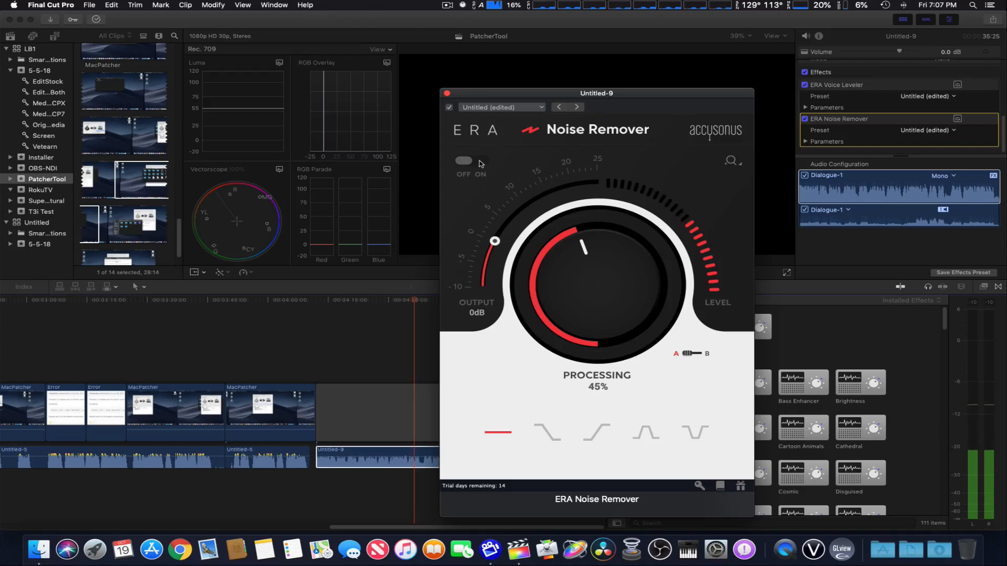
pyautogui.click(472, 160)
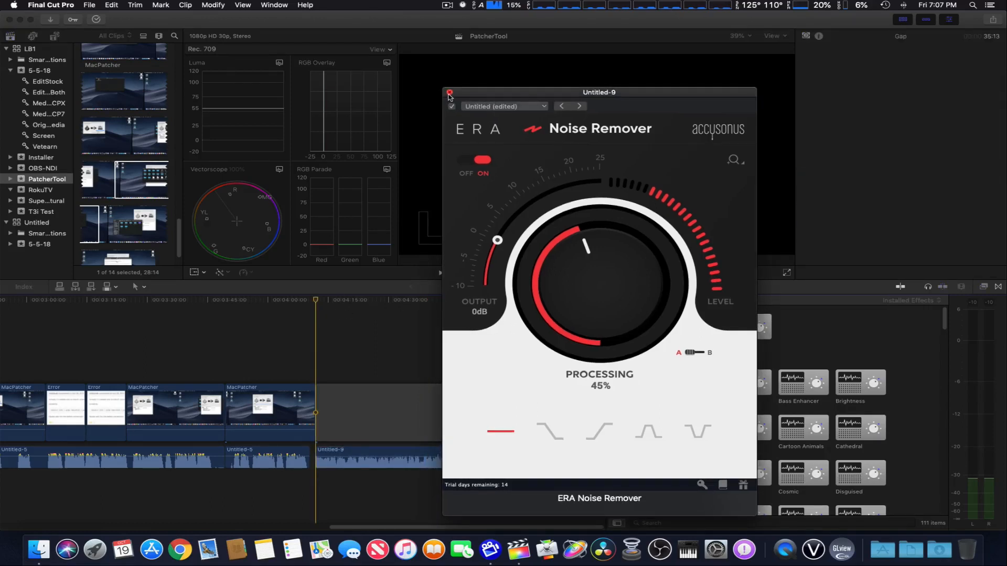
# Step: Close the Noise Remover window and select Untitled-9 to show its Audio Inspector with Audio Enhancements
pyautogui.click(449, 93)
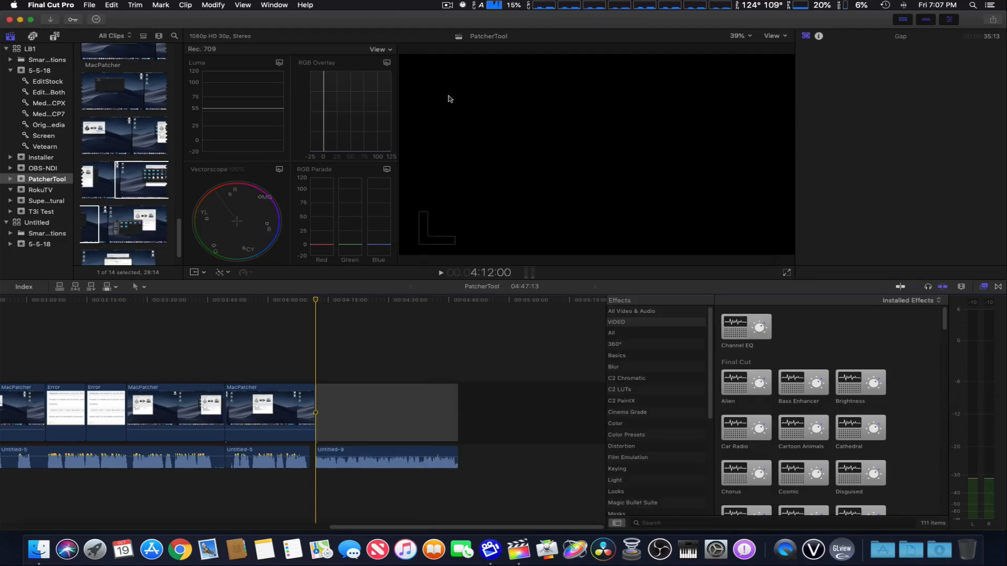
pyautogui.click(391, 458)
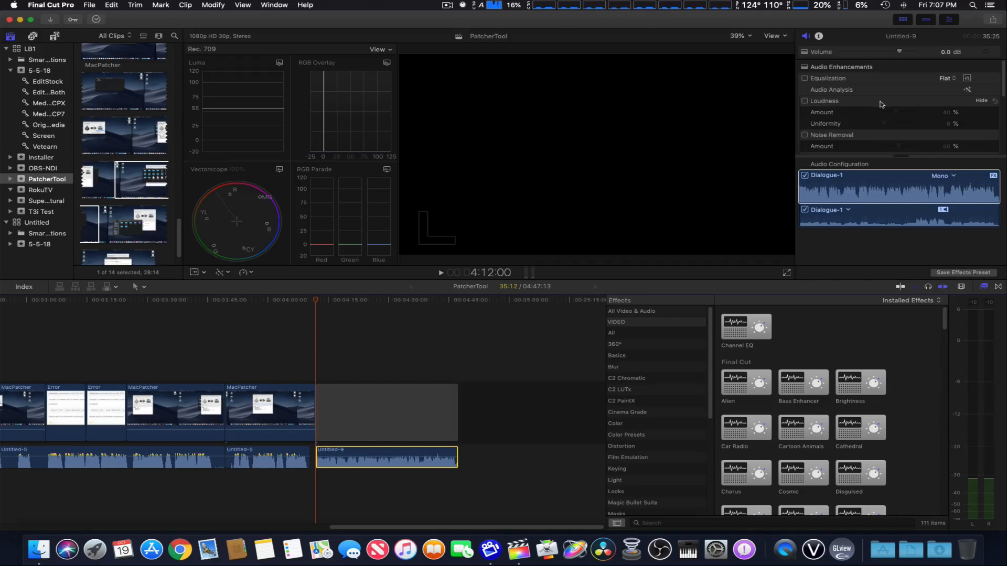
pyautogui.moveTo(888, 106)
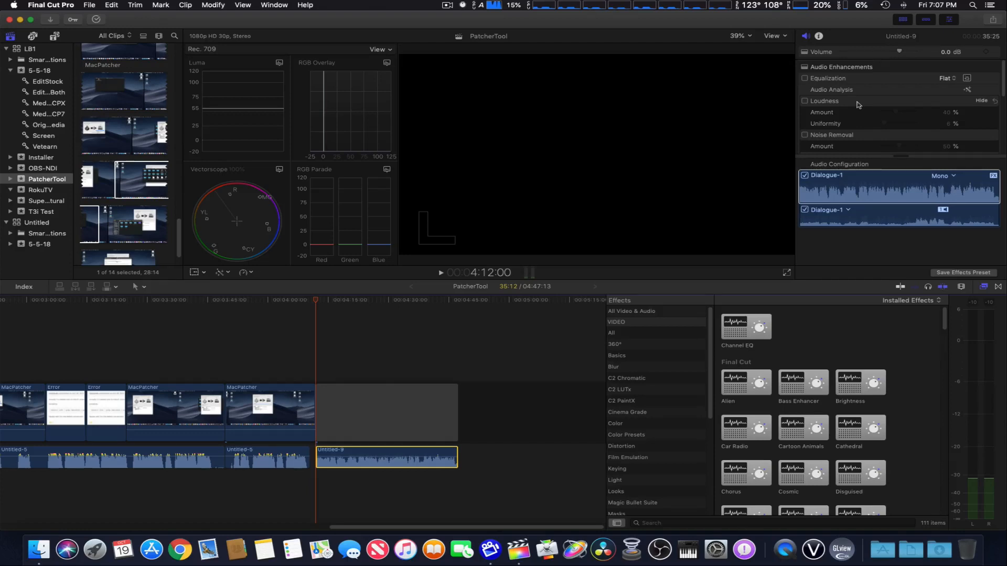
pyautogui.moveTo(871, 140)
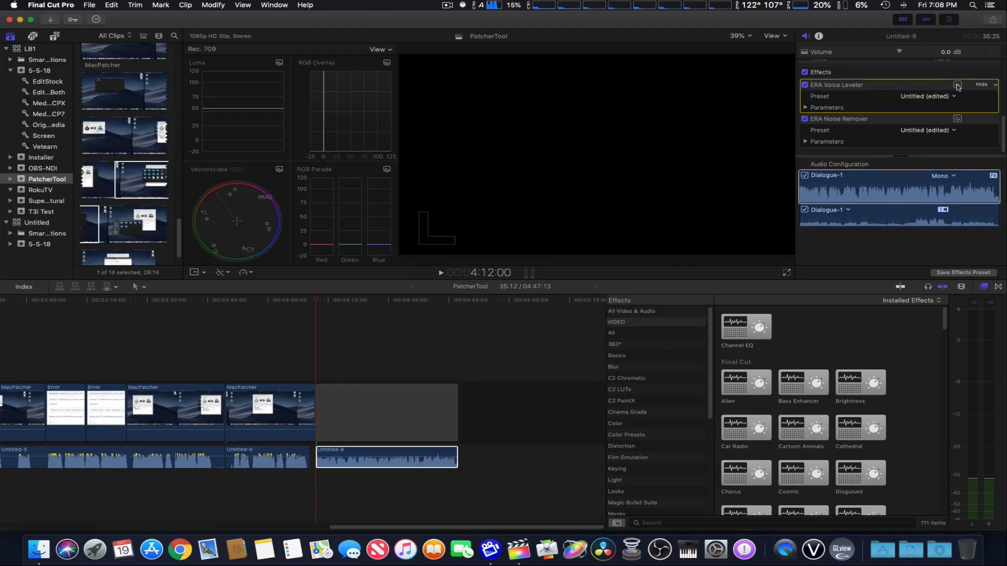
# Step: Reopen the ERA Voice Leveler window for Untitled-9 and nudge it slightly higher on screen
pyautogui.click(957, 84)
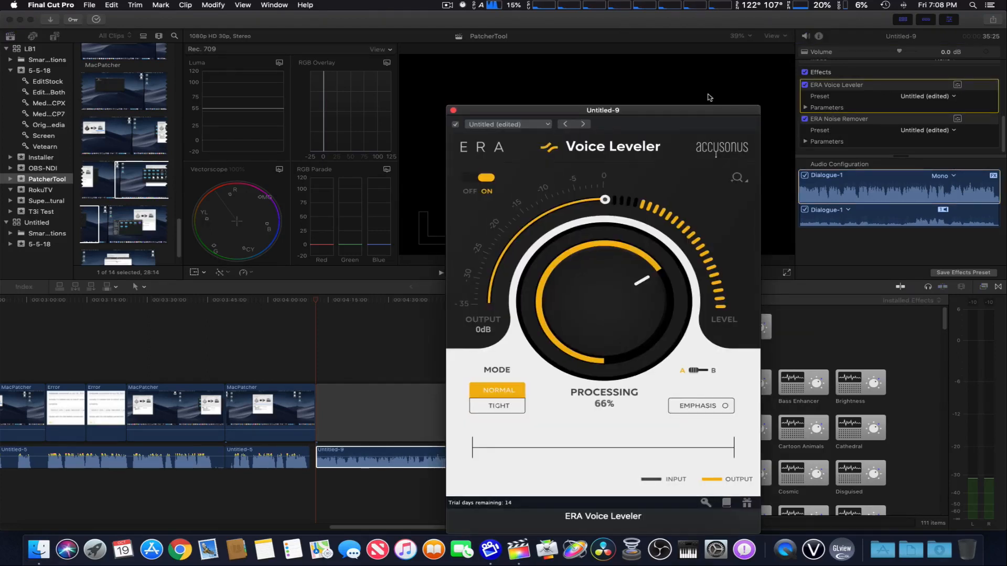
pyautogui.moveTo(602, 110); pyautogui.dragTo(602, 88)
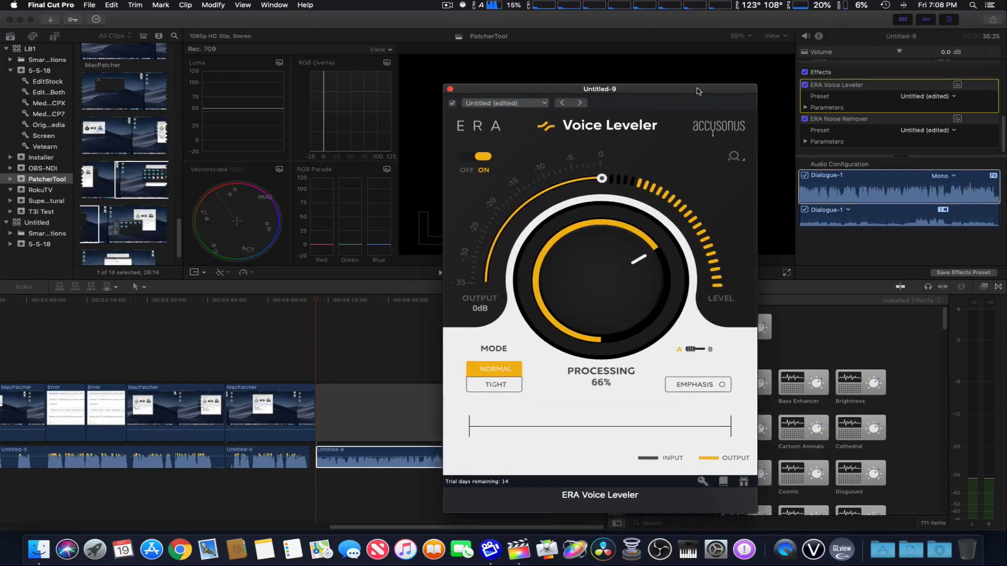